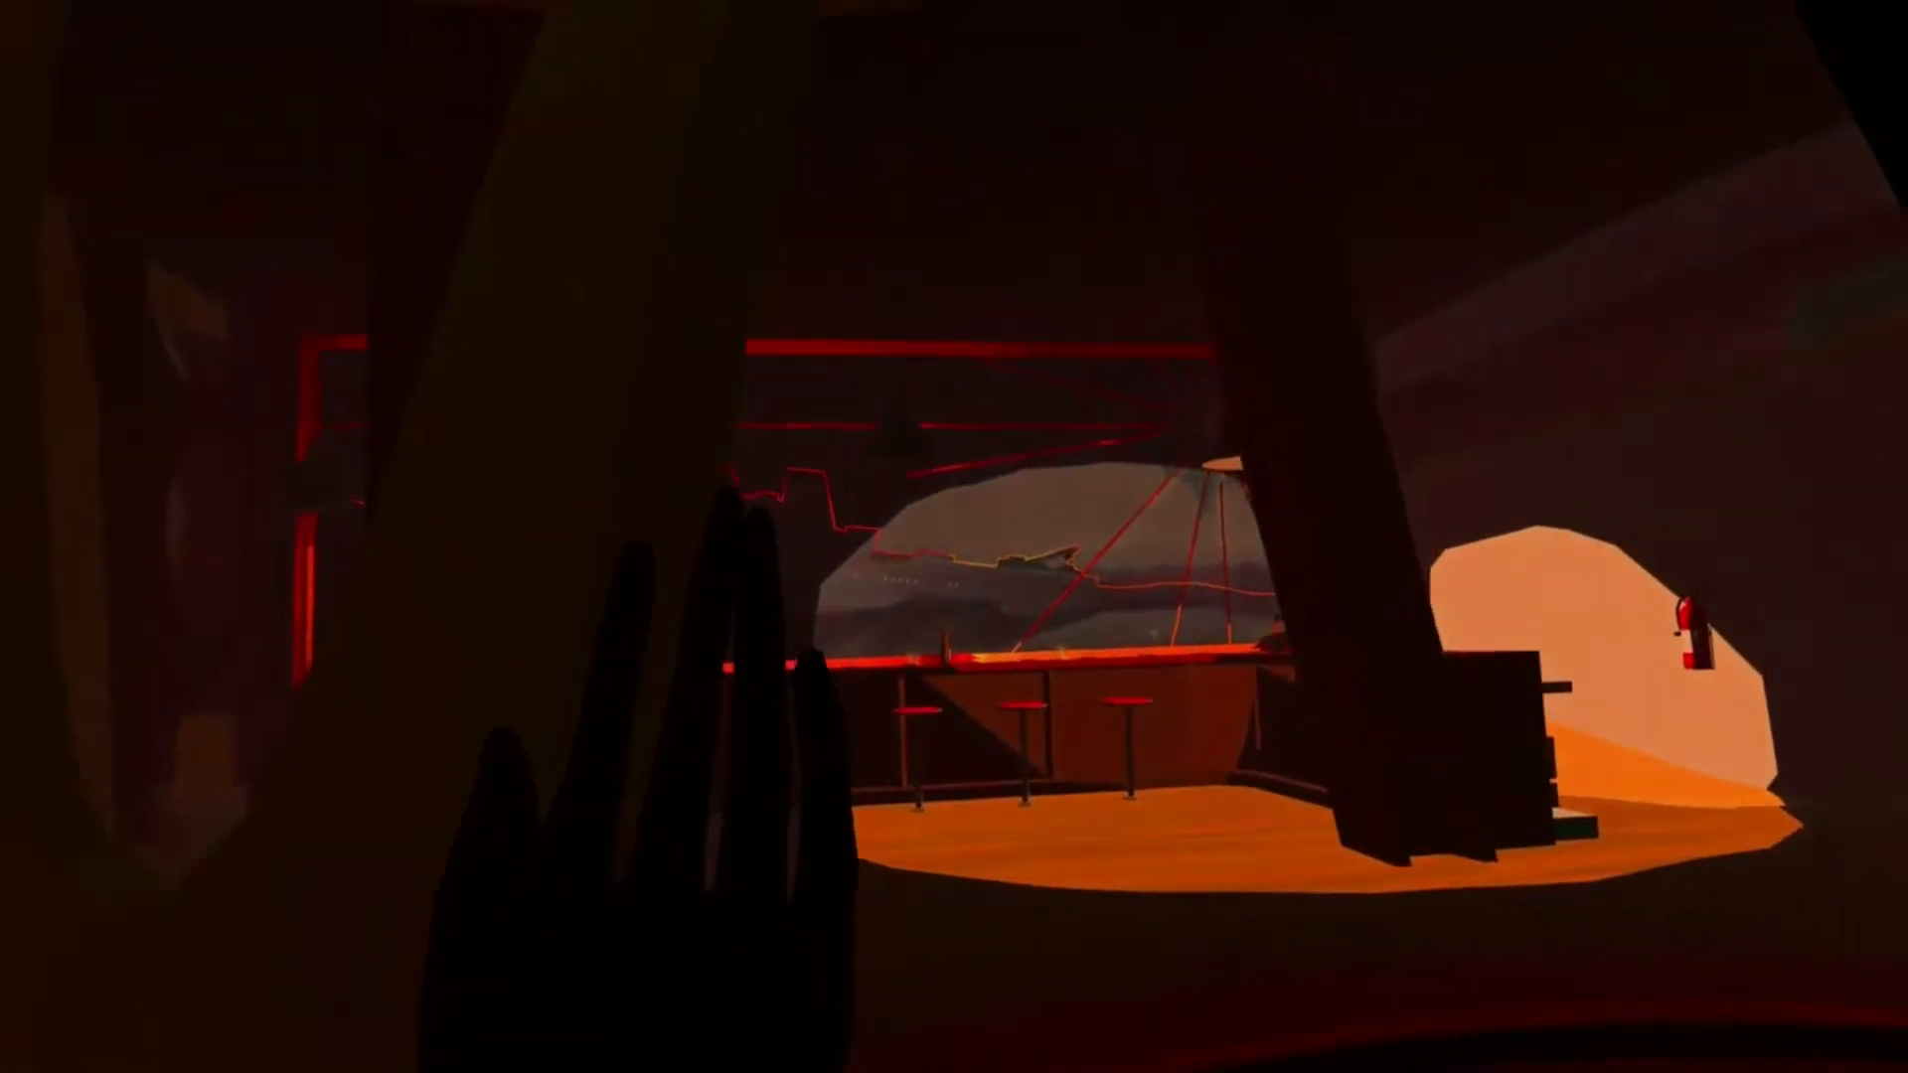
pyautogui.moveTo(954, 536)
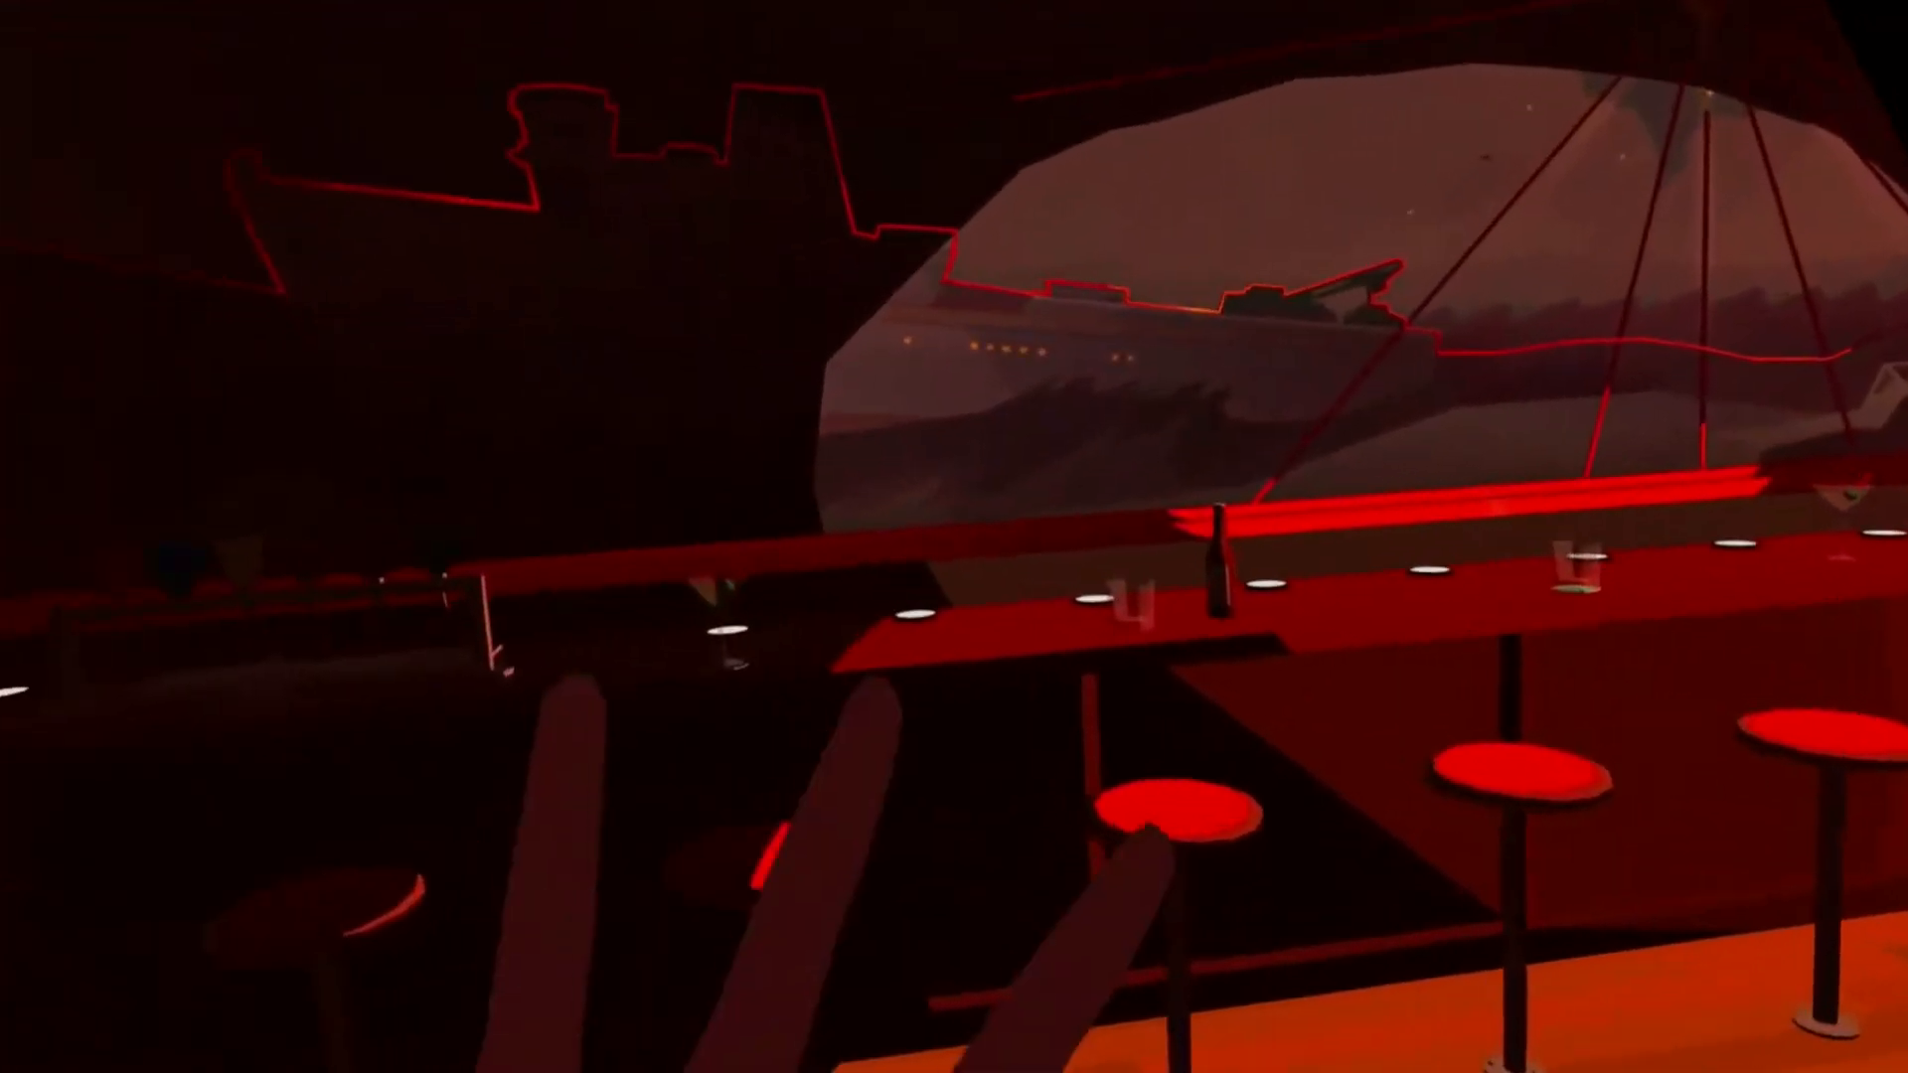
pyautogui.moveTo(954, 537)
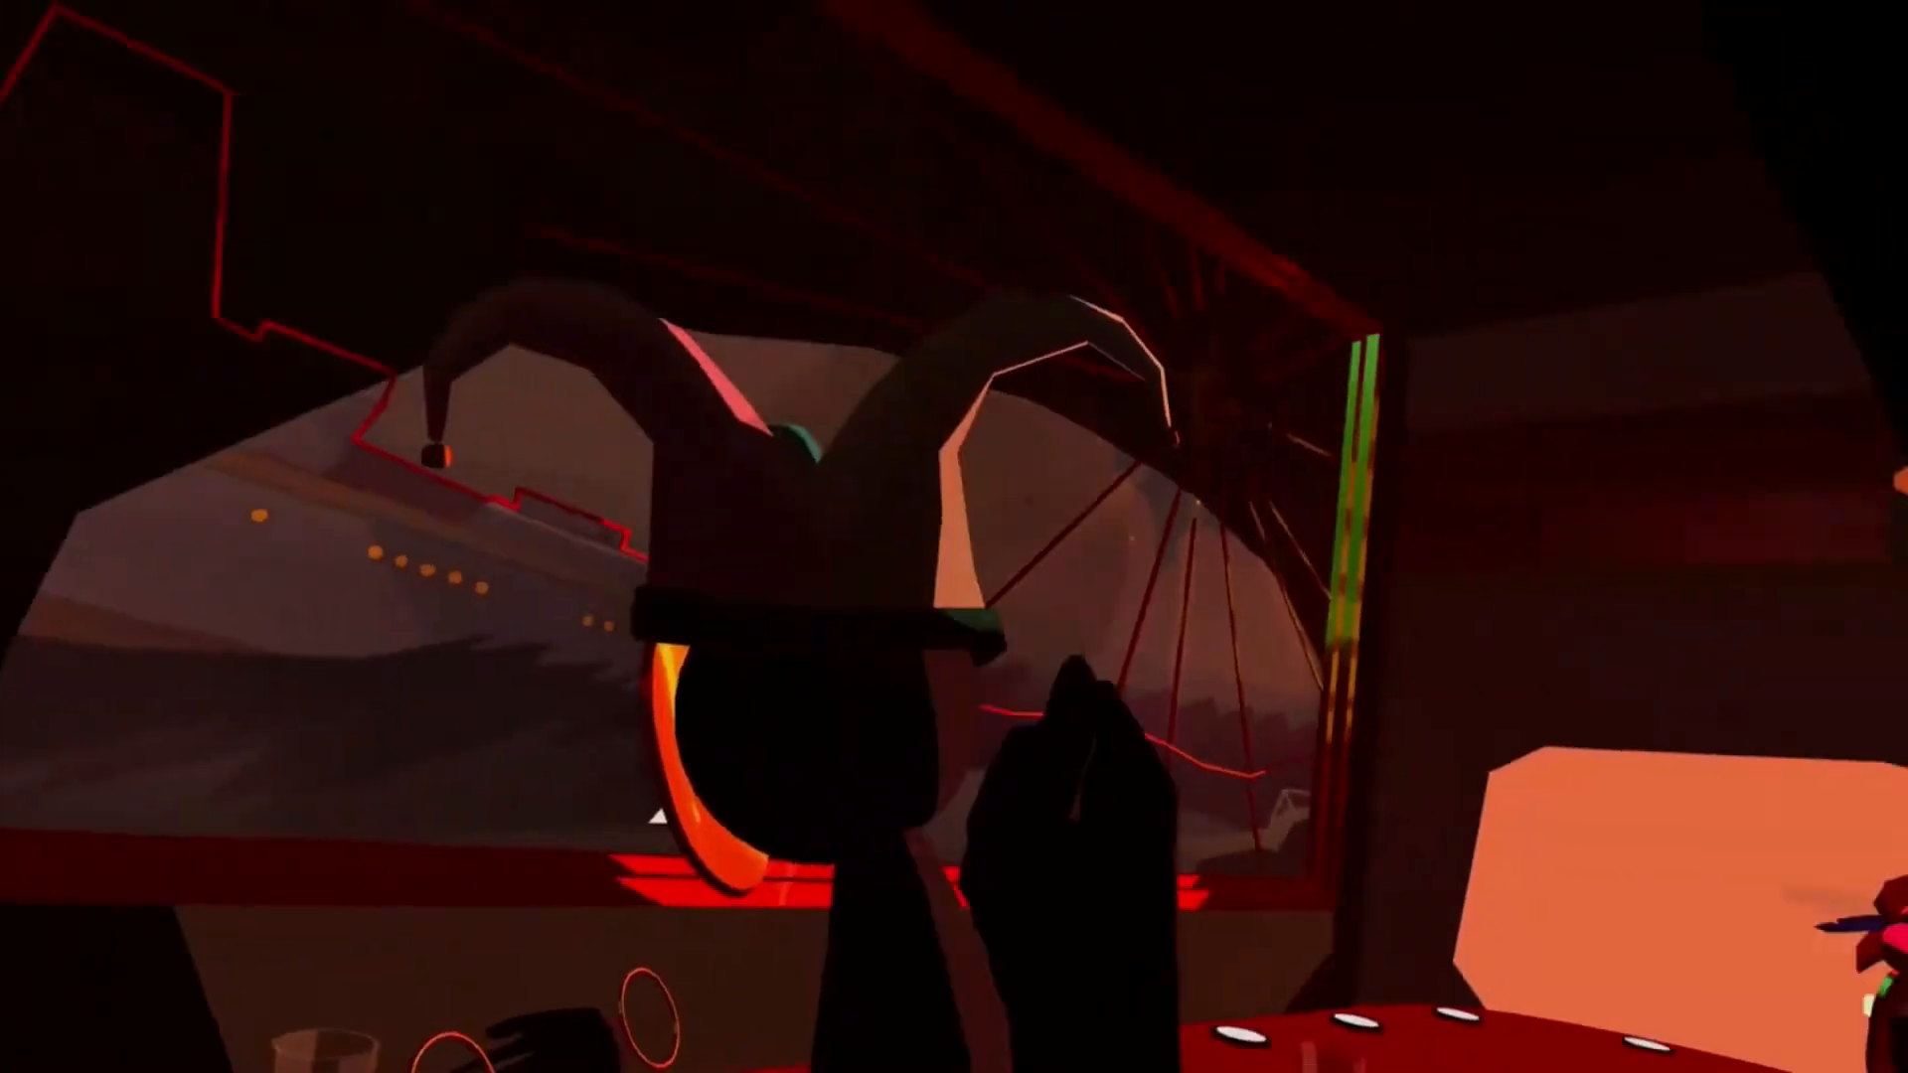
pyautogui.moveTo(954, 536)
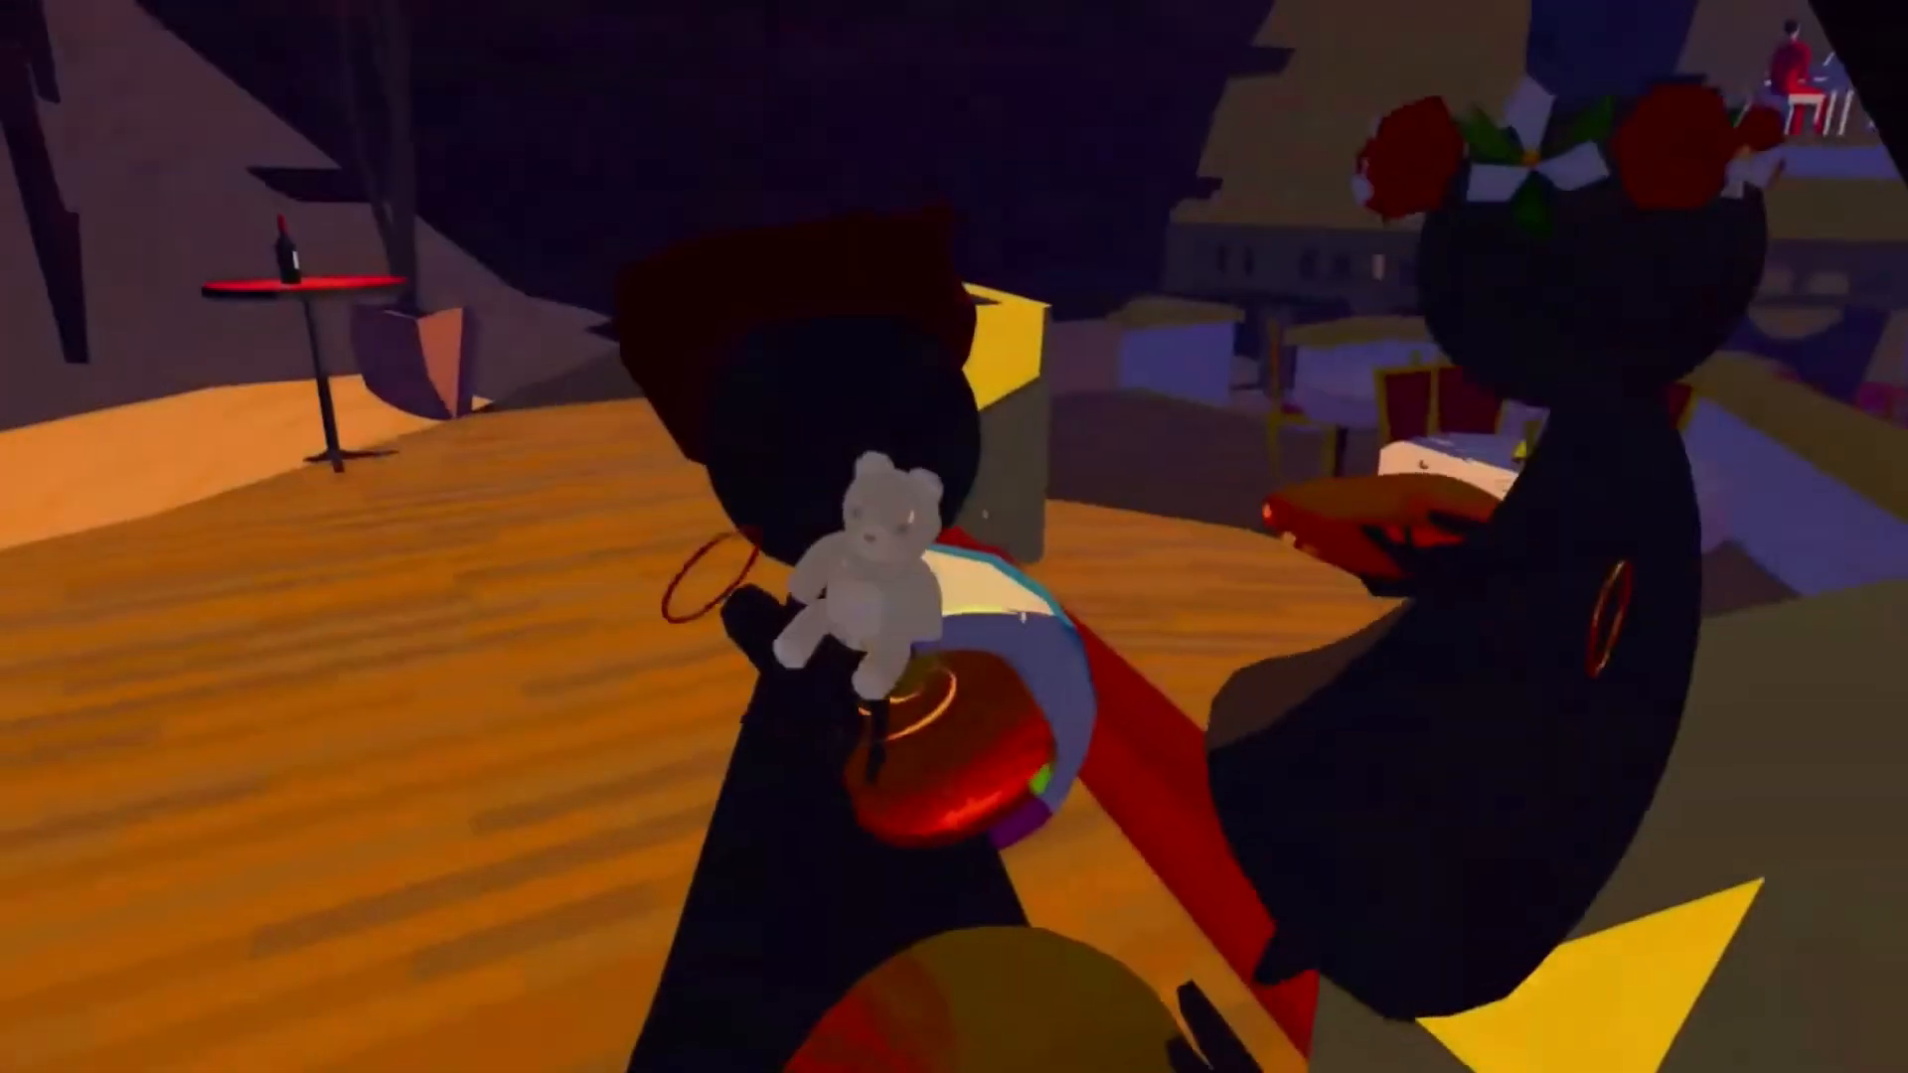
pyautogui.moveTo(954, 537)
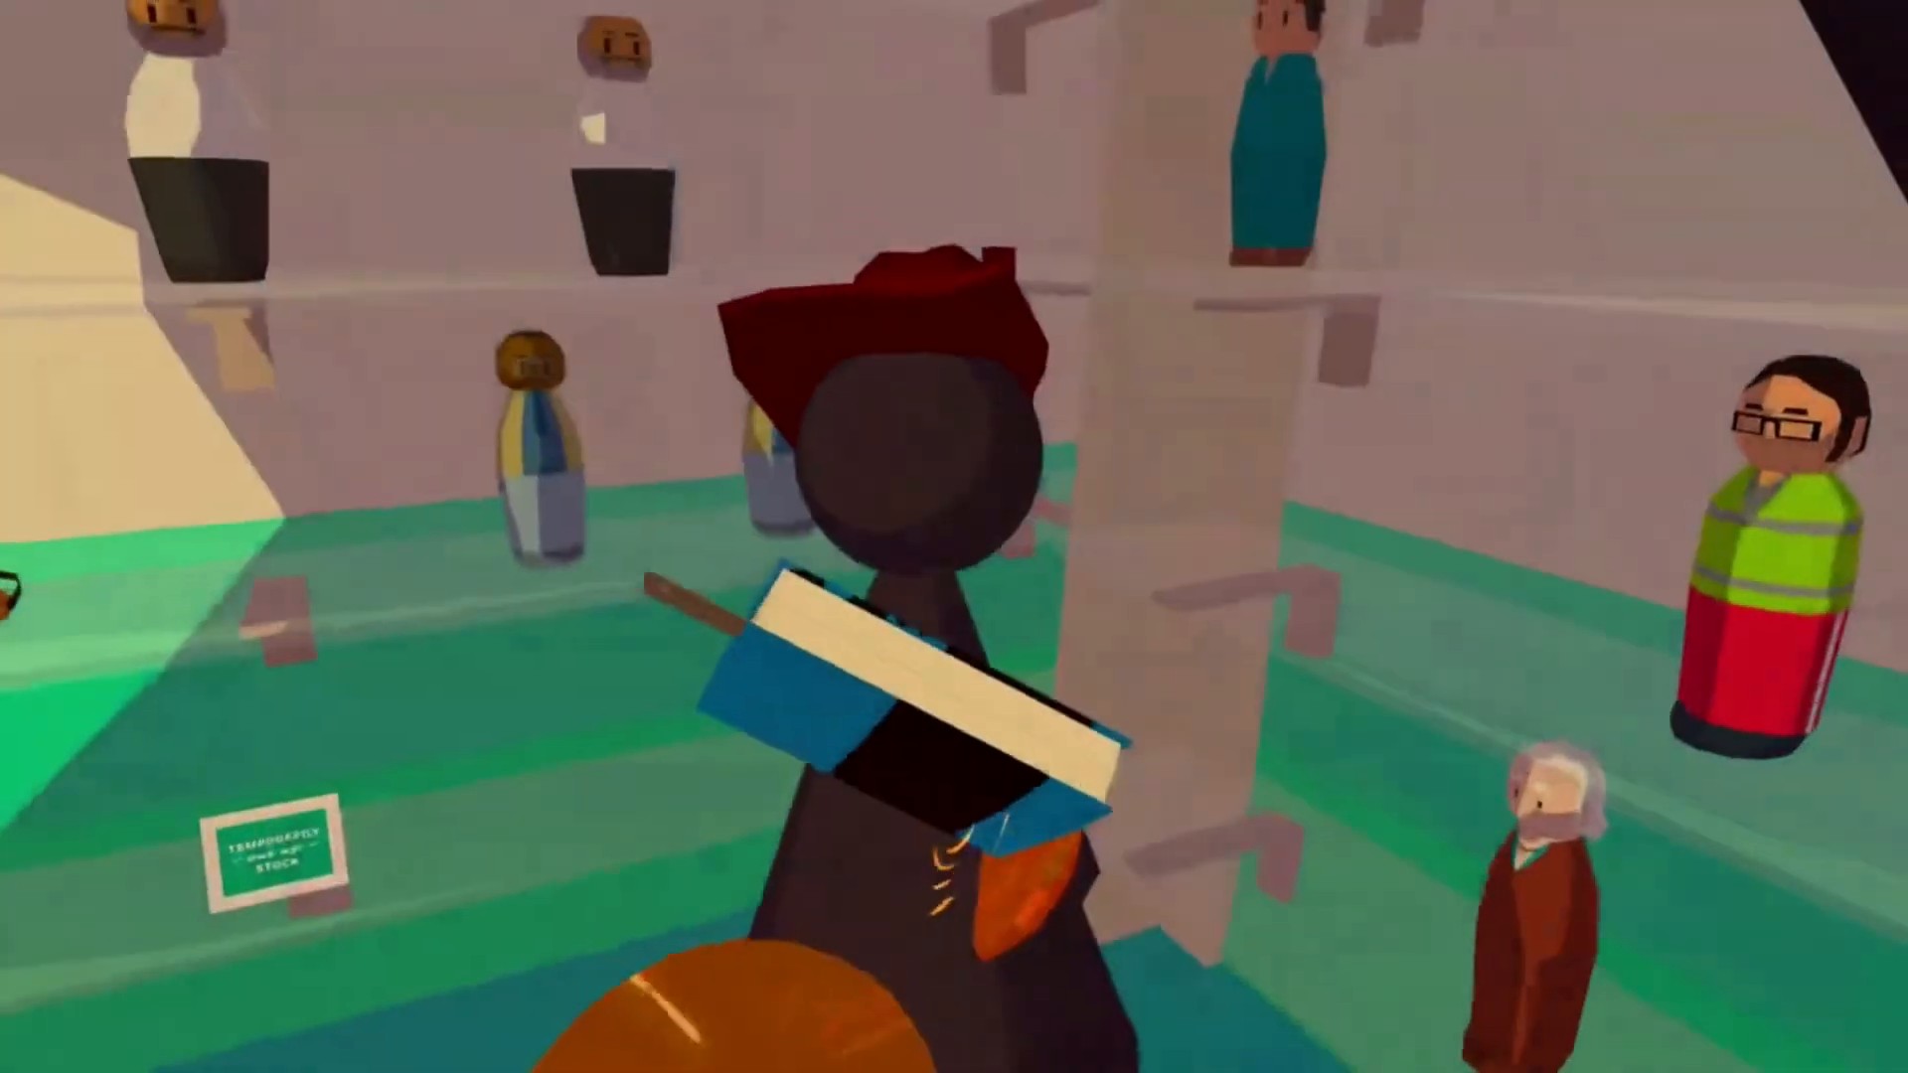
pyautogui.moveTo(954, 536)
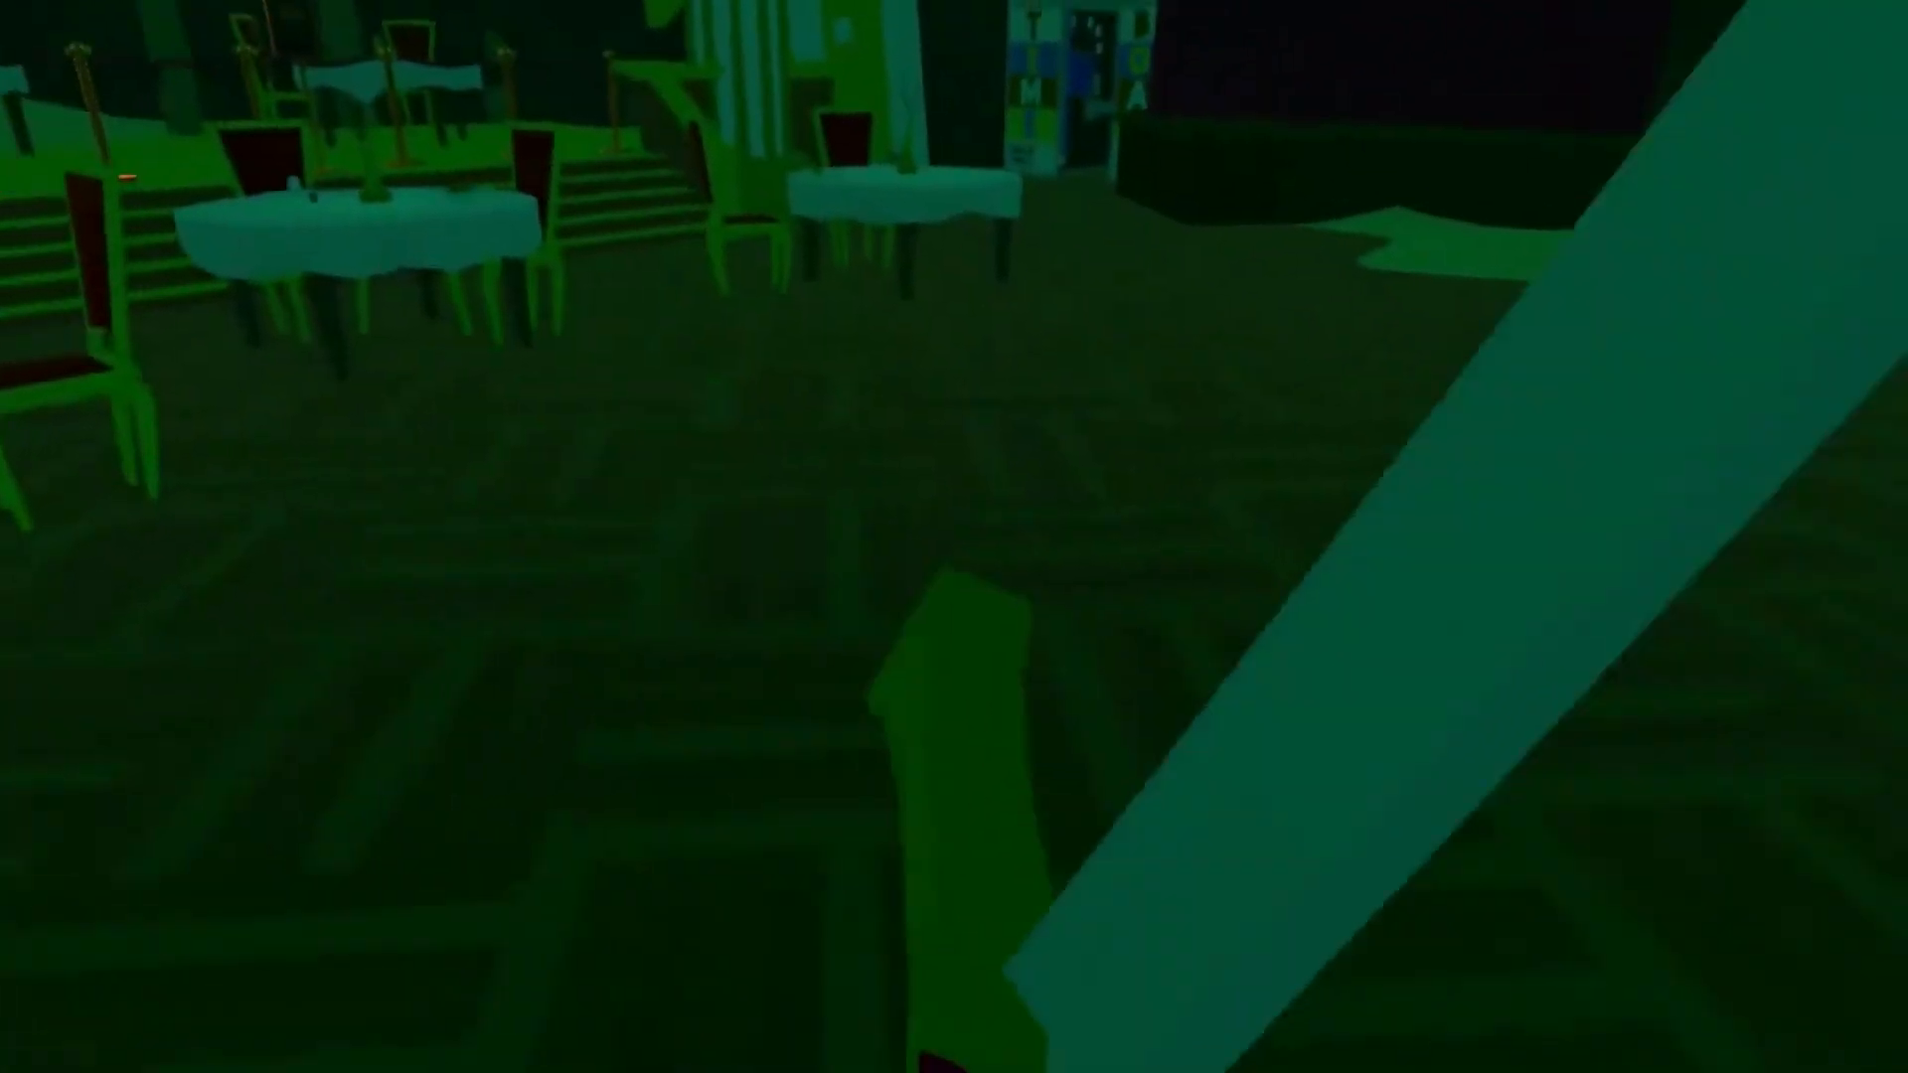
pyautogui.moveTo(954, 537)
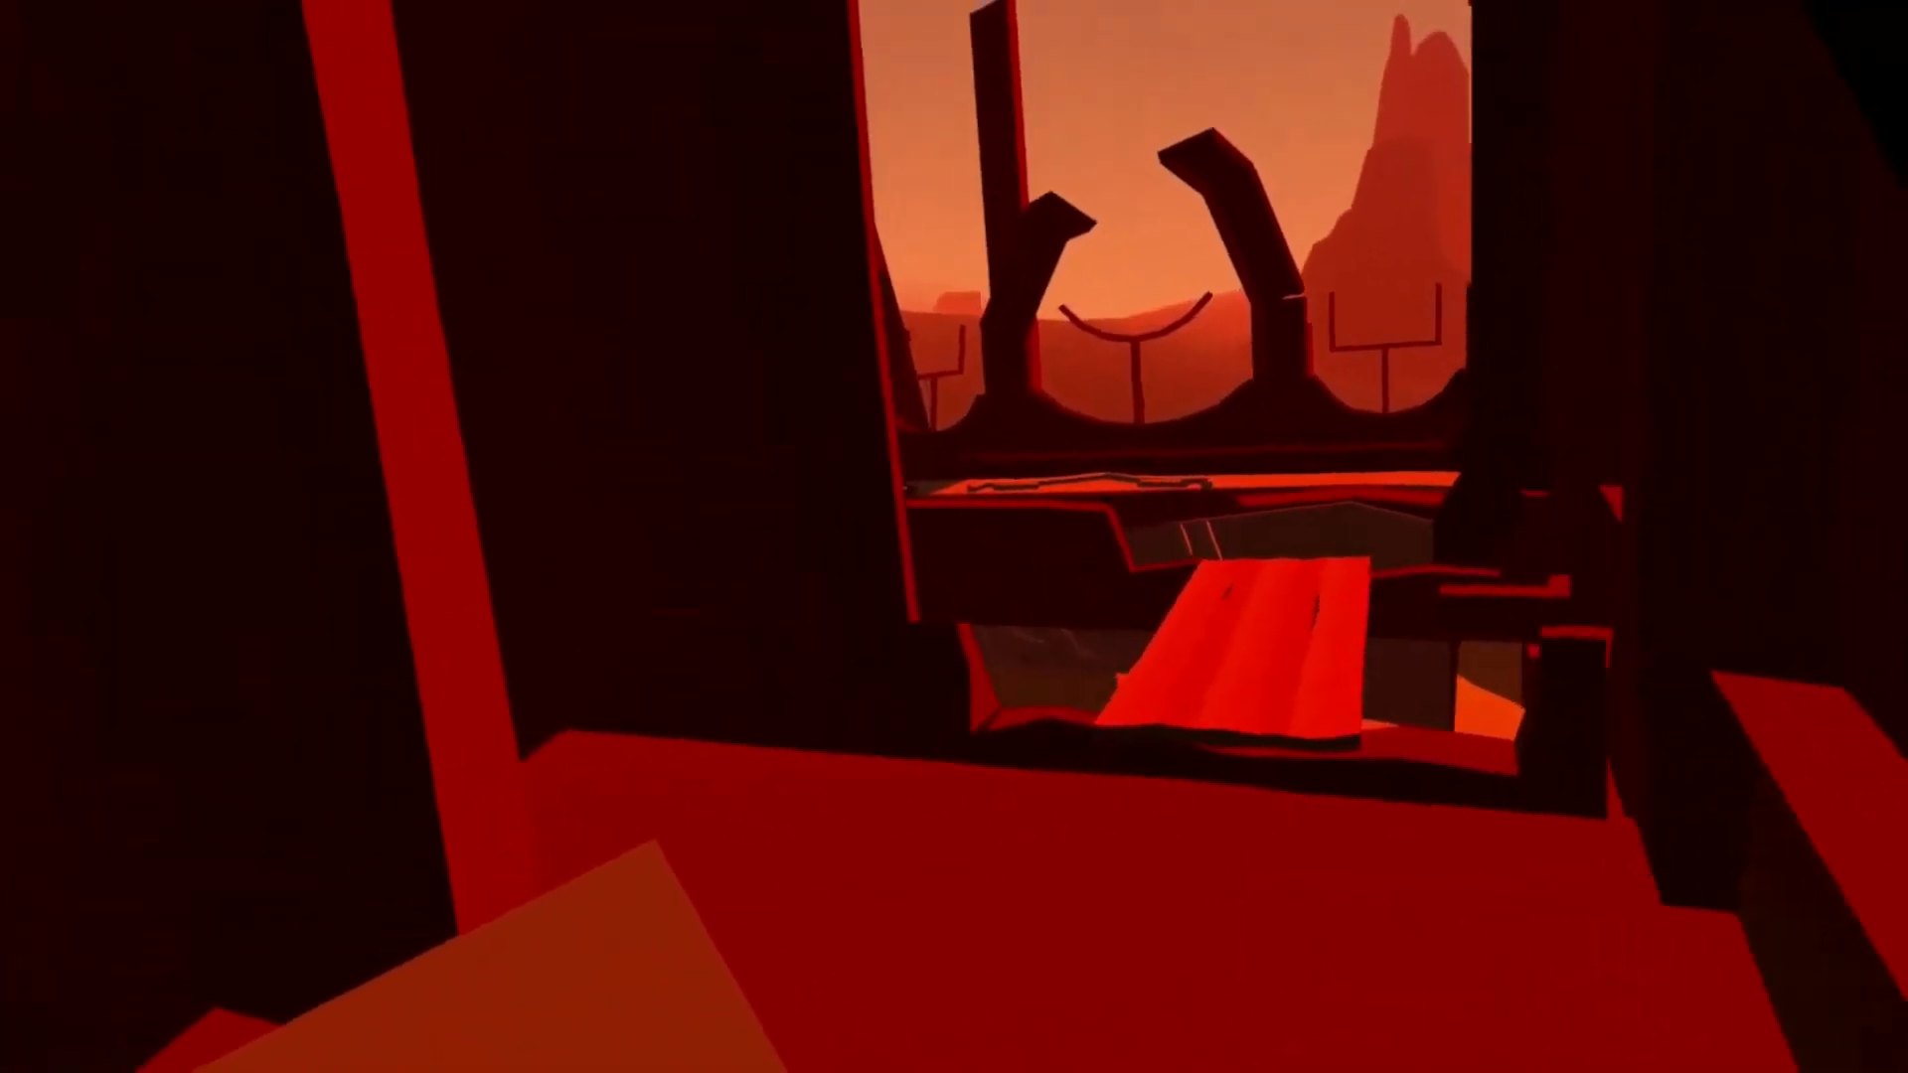
pyautogui.moveTo(954, 537)
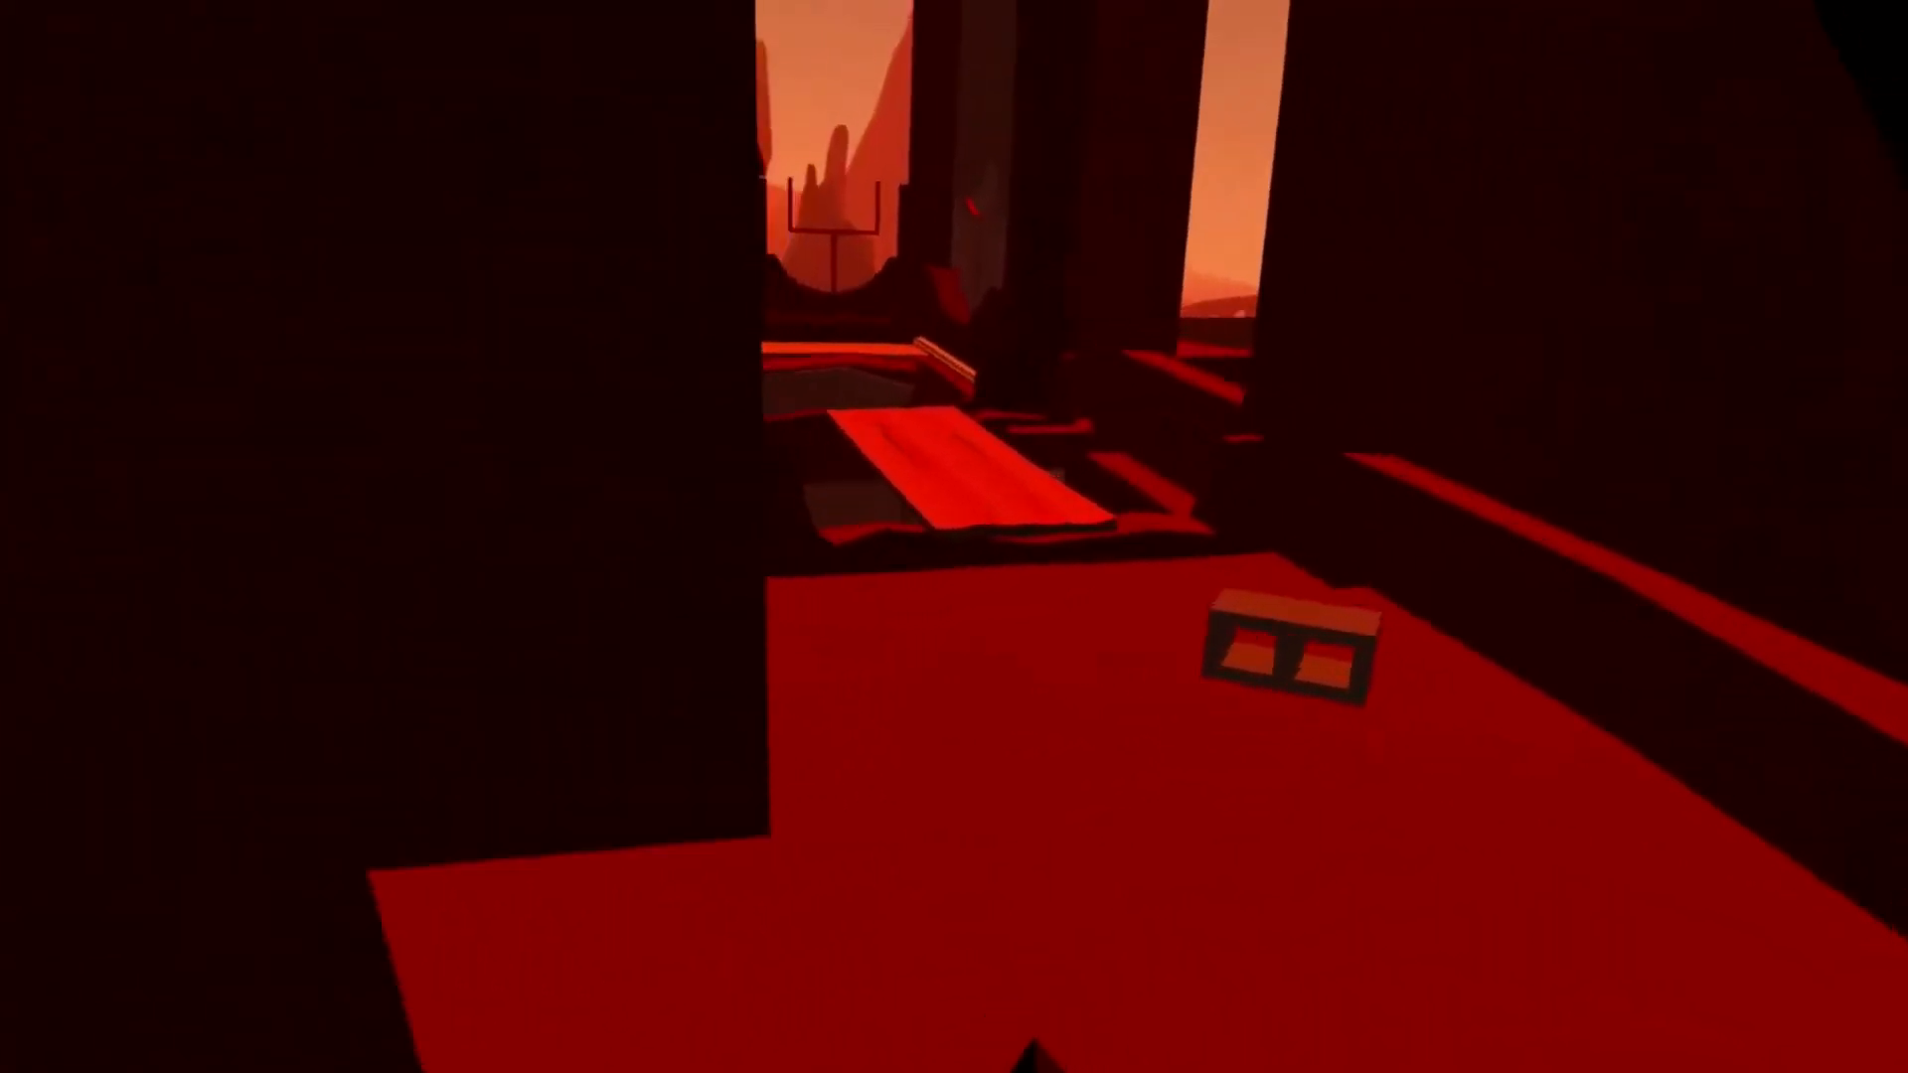